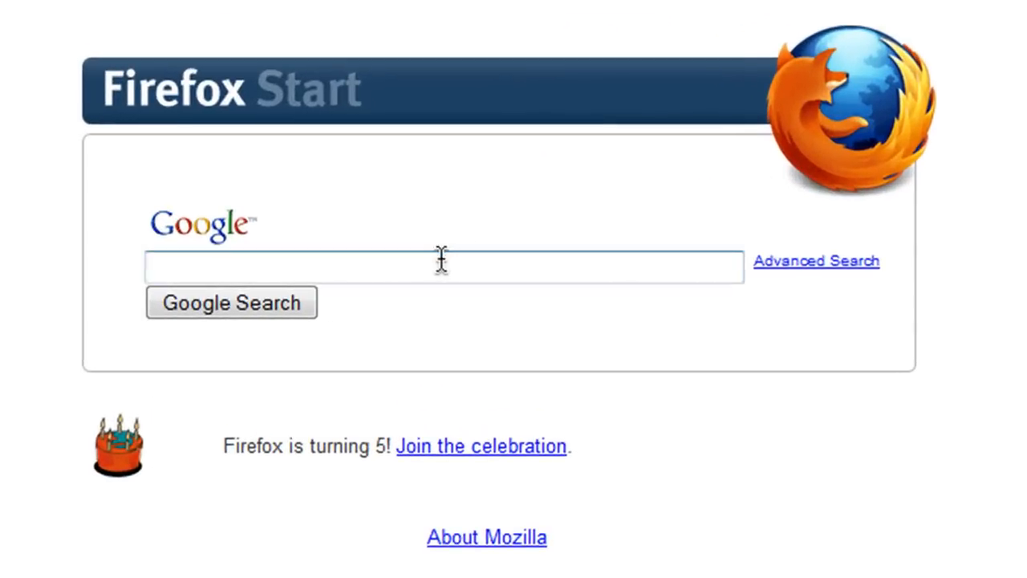
Step: Search Google for 'Matrix Screensaver' and show the results
type("Matrix")
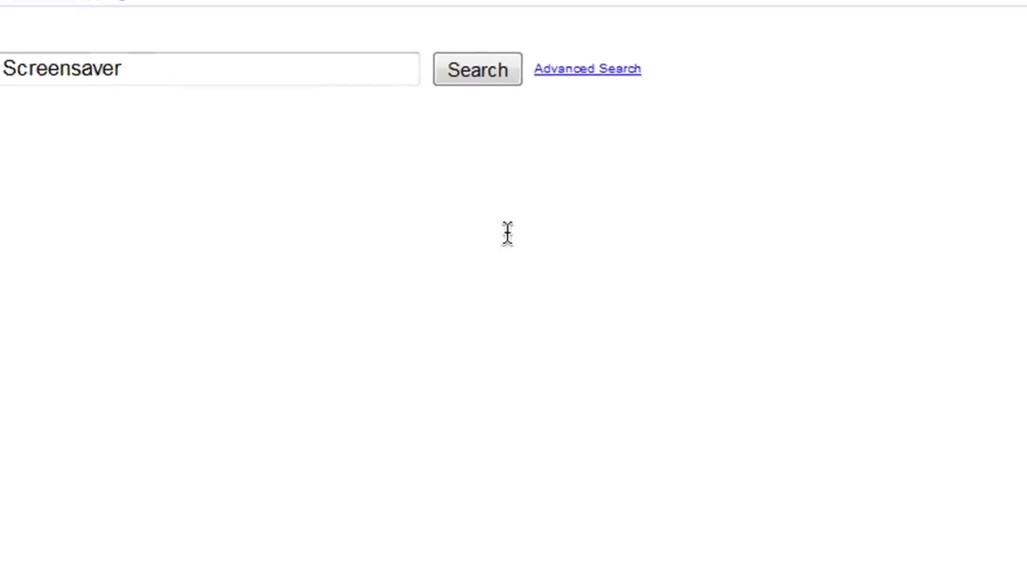
left_click(477, 69)
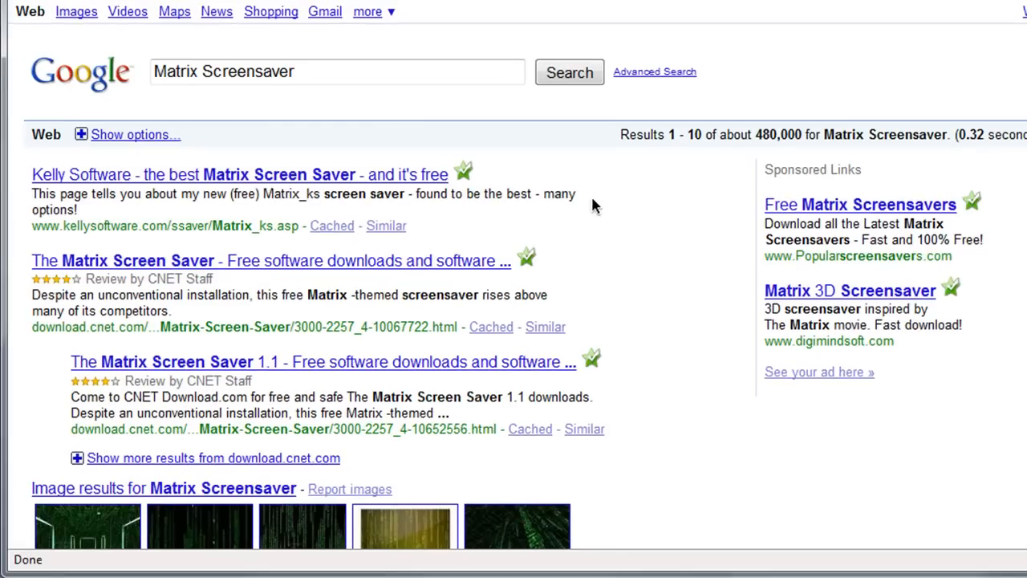
Step: Open the Kelly Software Matrix Screen Saver 3.6 page and scroll to its Download links
left_click(241, 175)
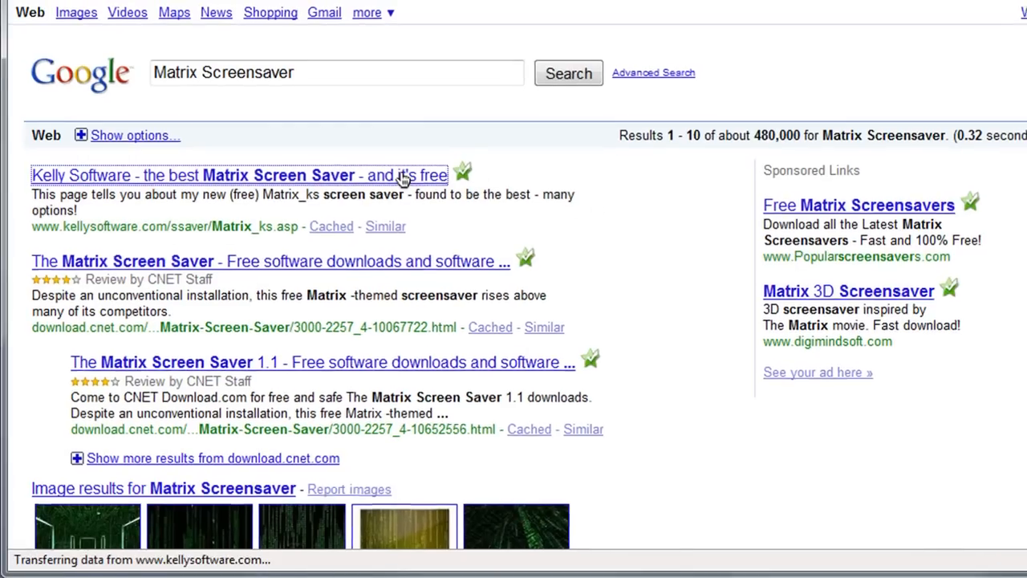
left_click(239, 175)
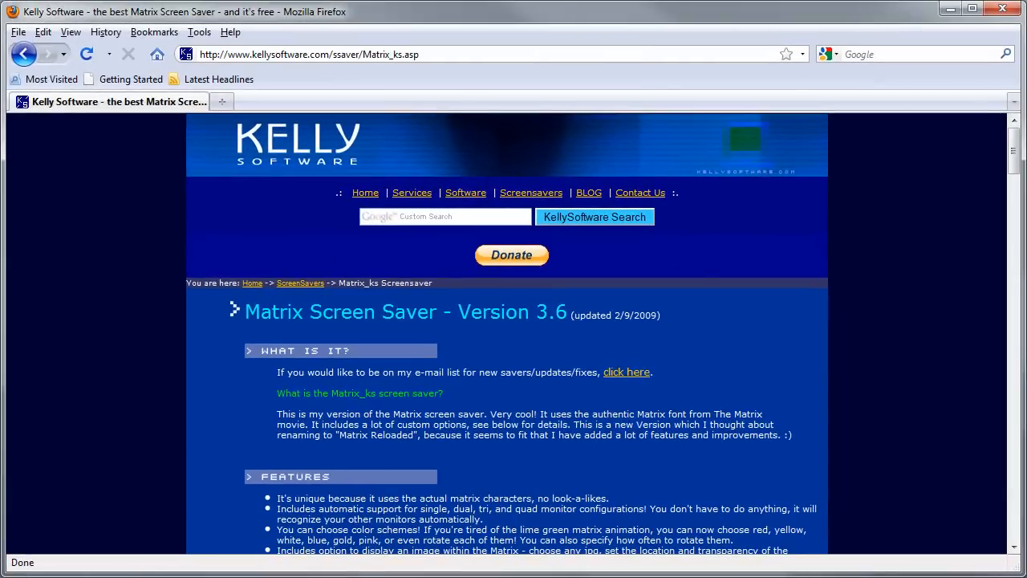
scroll("down", 3)
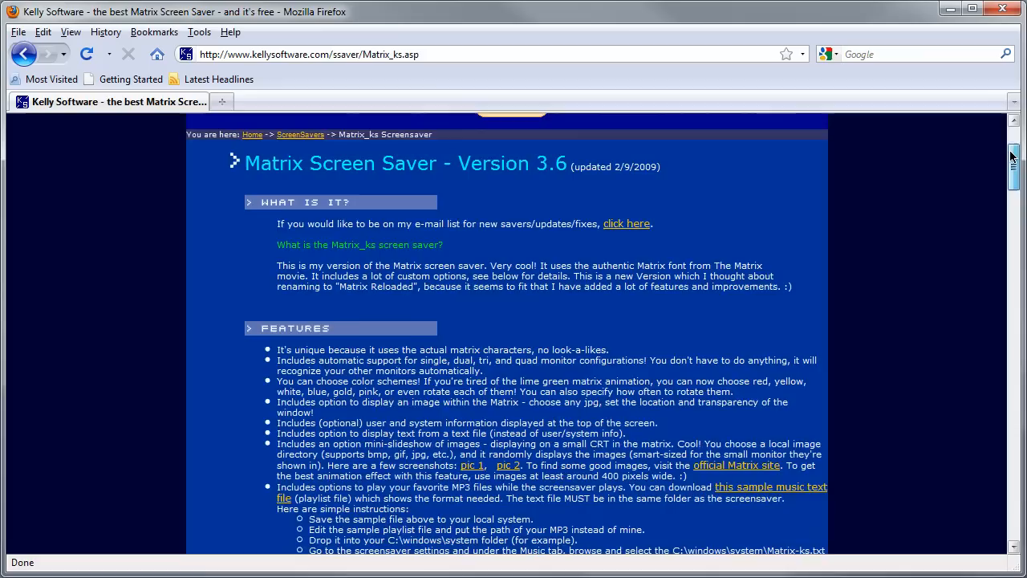
scroll("down", 3)
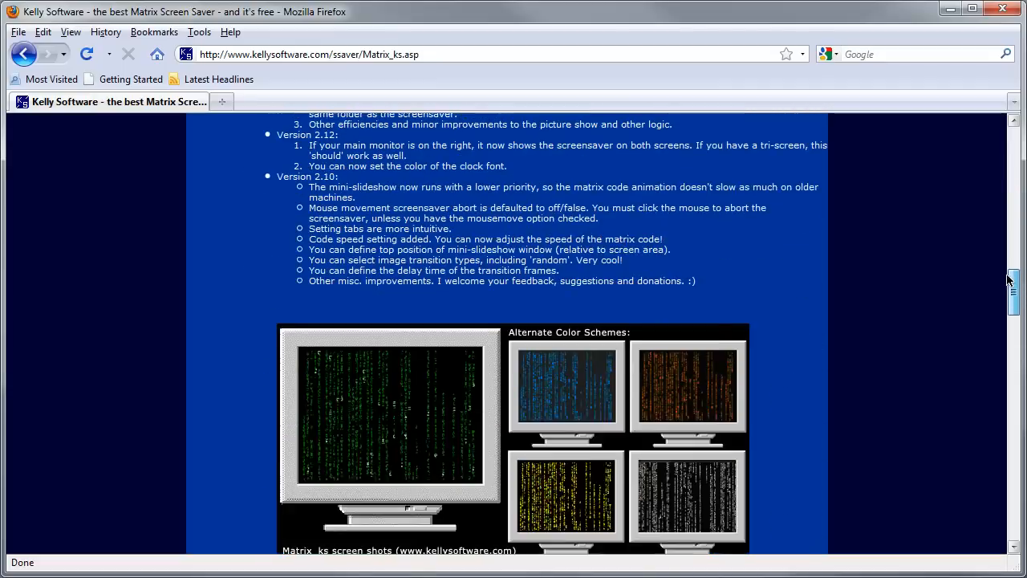
scroll("down", 3)
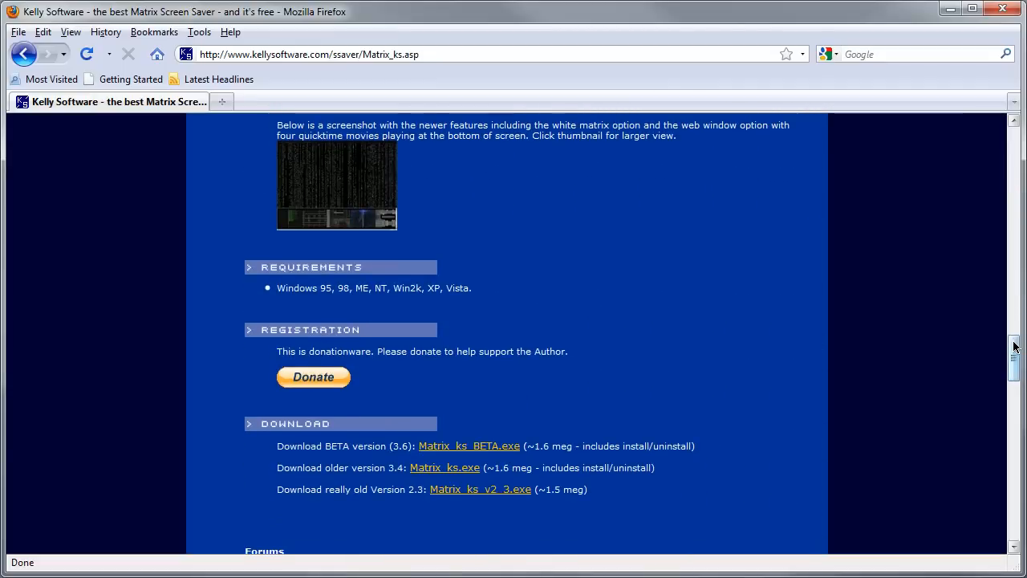
key("F11")
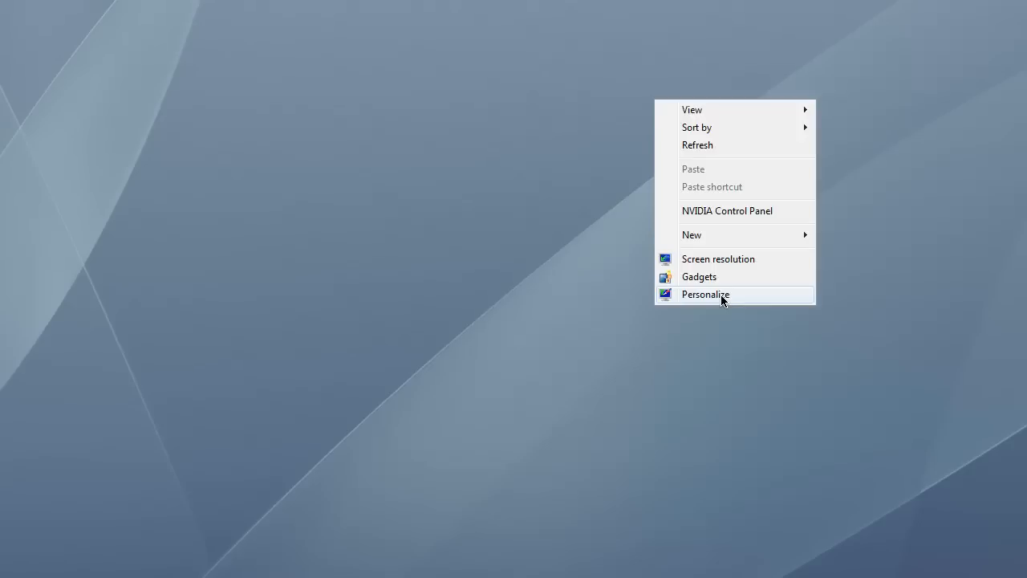
Step: Open Personalization from the desktop and go to Screen Saver Settings
left_click(706, 294)
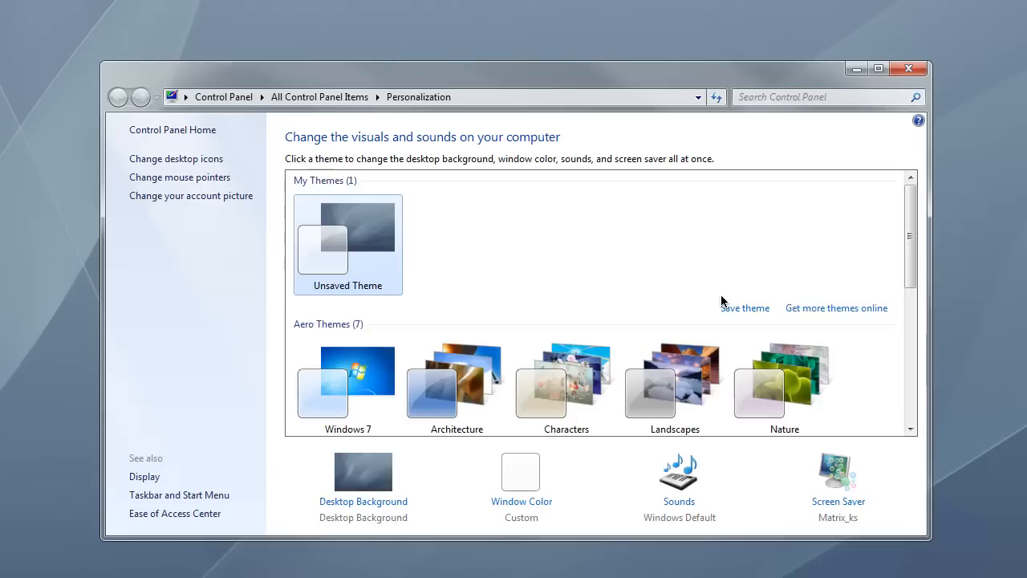
mouse_move(837, 500)
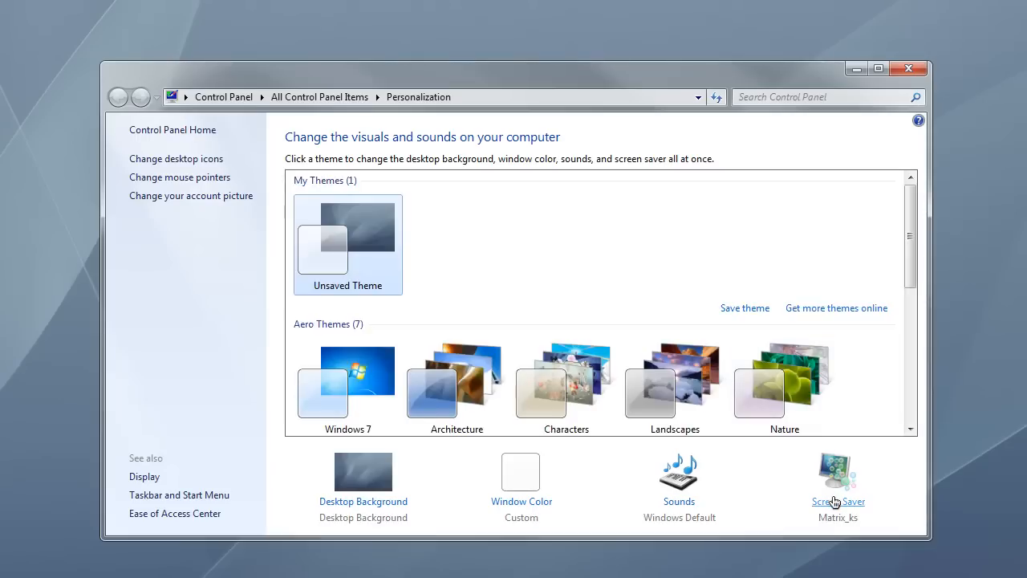
left_click(837, 501)
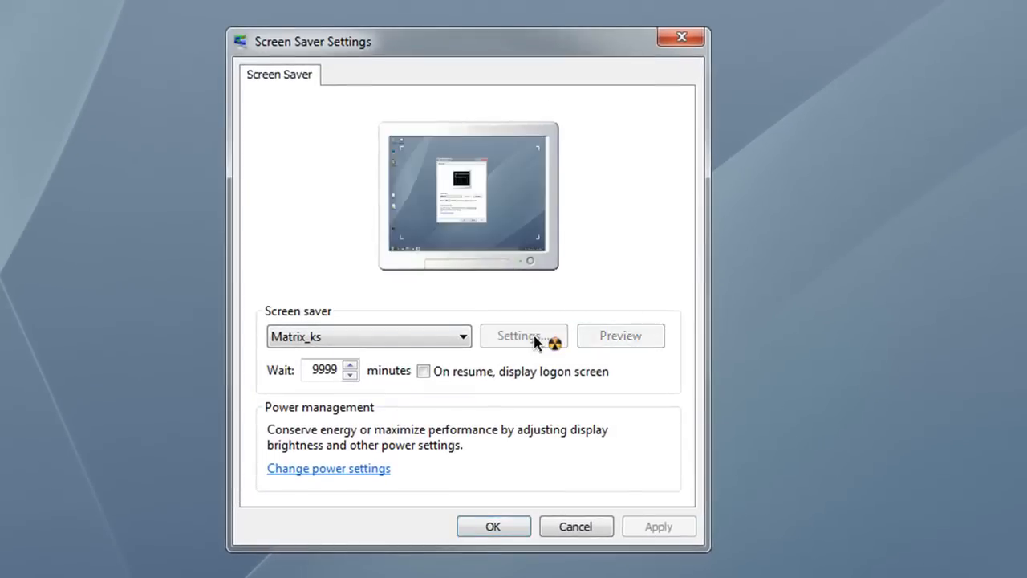
Step: Open the Matrix_ks Screensaver Setup window via Settings..
left_click(519, 336)
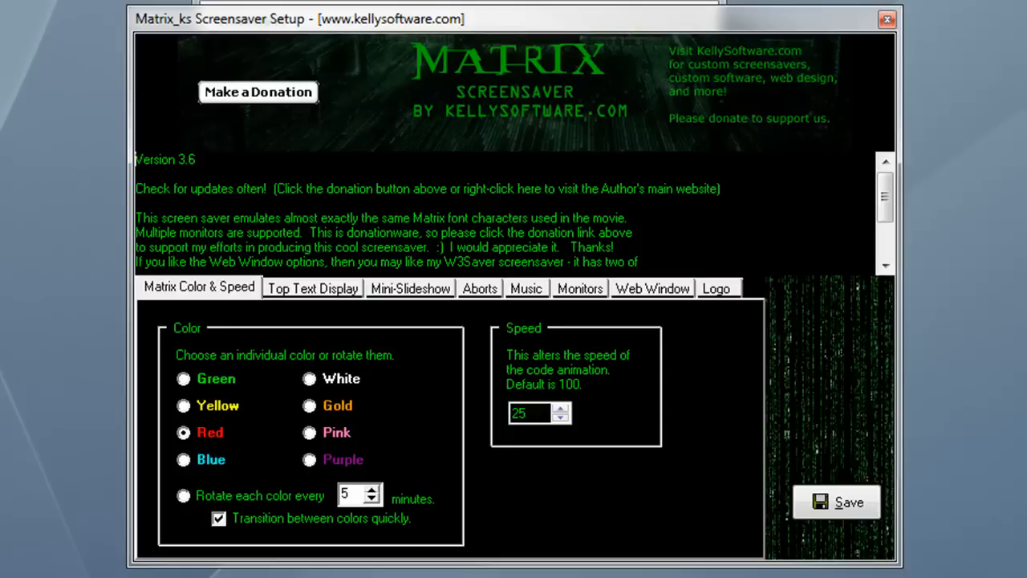
Step: Review the Top Text Display, Mini-Slideshow and Aborts options, then save the Matrix_ks configuration
left_click(311, 287)
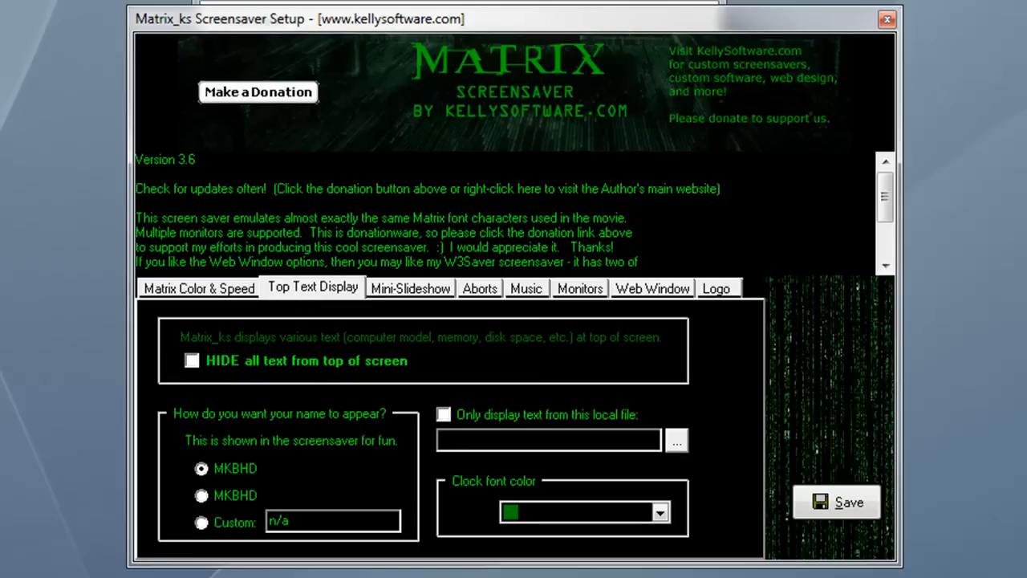
left_click(411, 287)
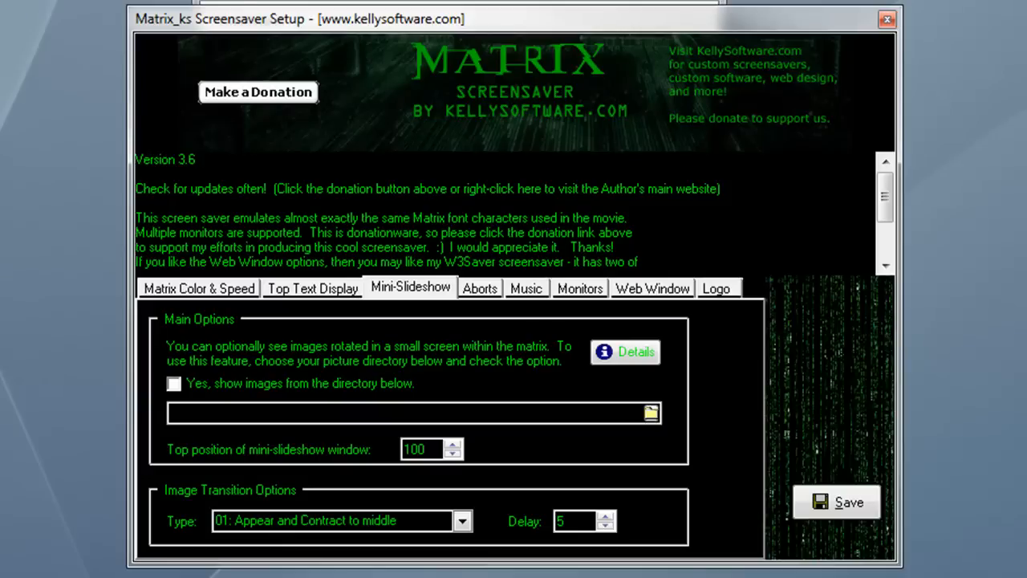
mouse_move(482, 269)
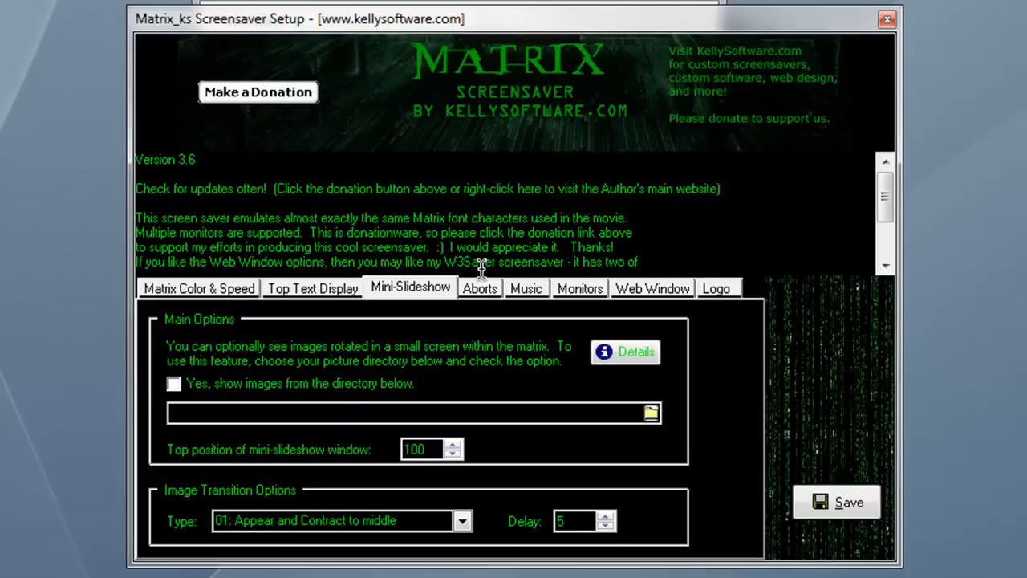
left_click(478, 289)
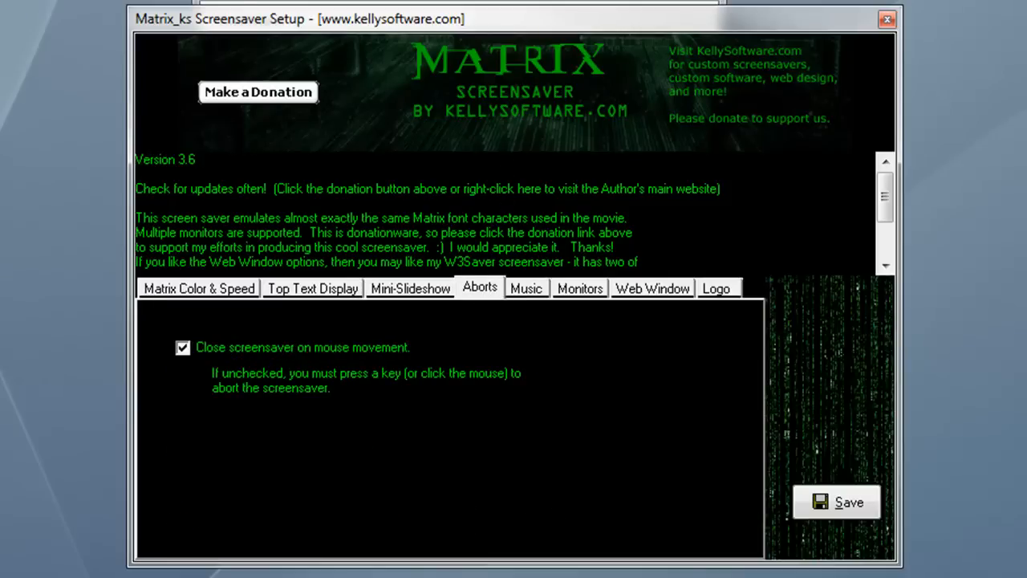
left_click(715, 287)
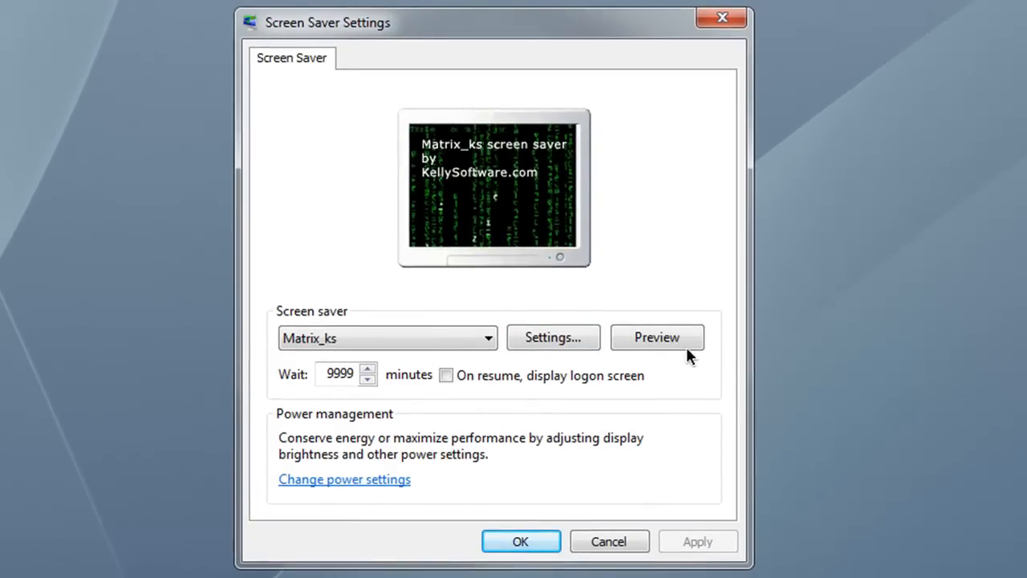
mouse_move(388, 377)
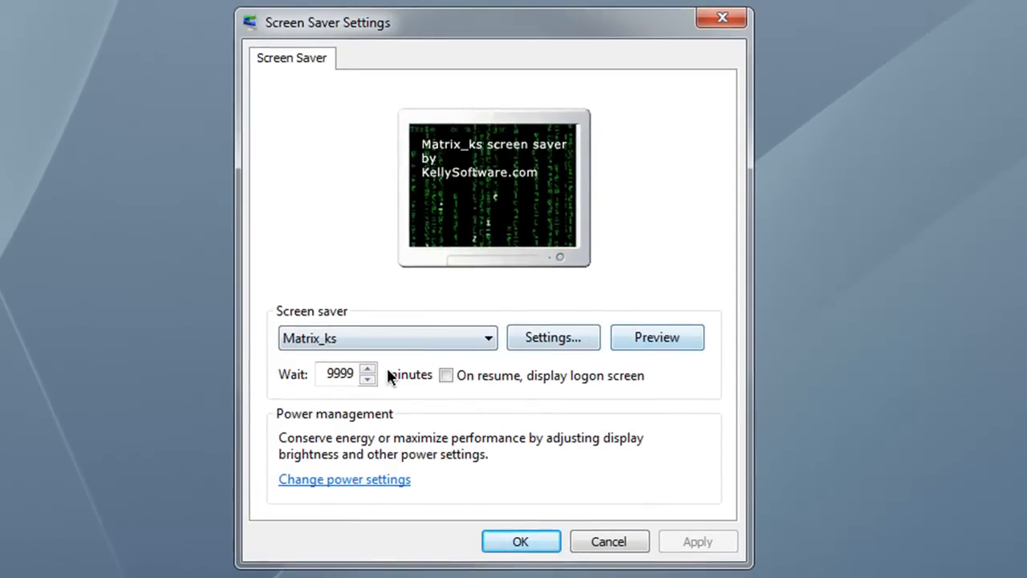